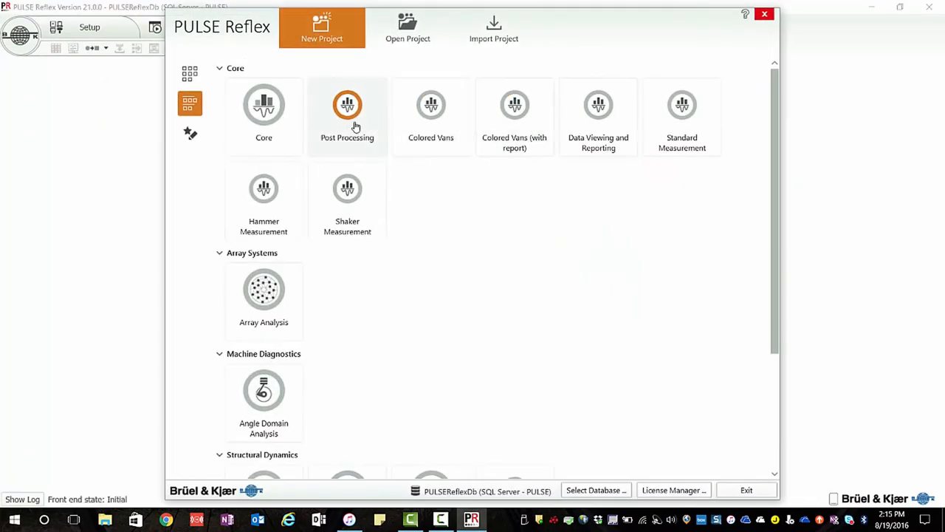
# Create a Post Processing project and import the Hairdryer_A–L PTI recordings
pyautogui.click(347, 114)
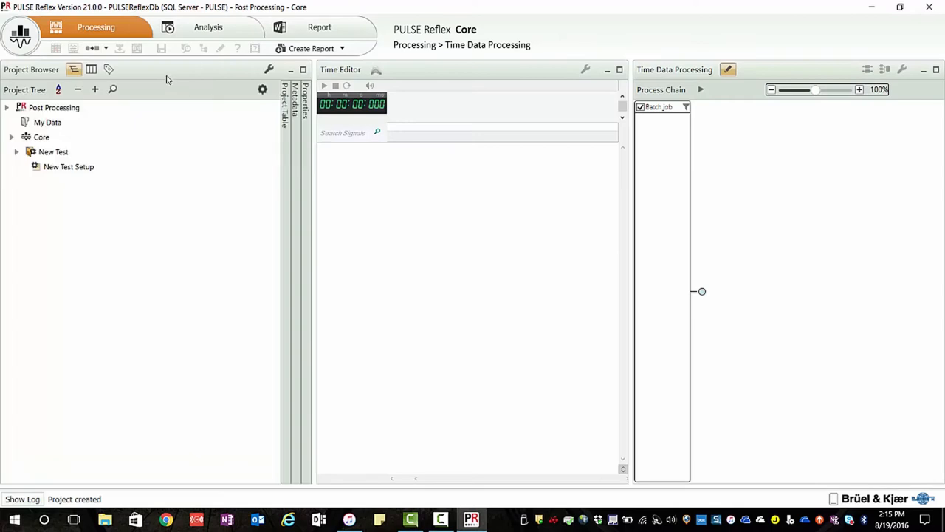
pyautogui.click(203, 48)
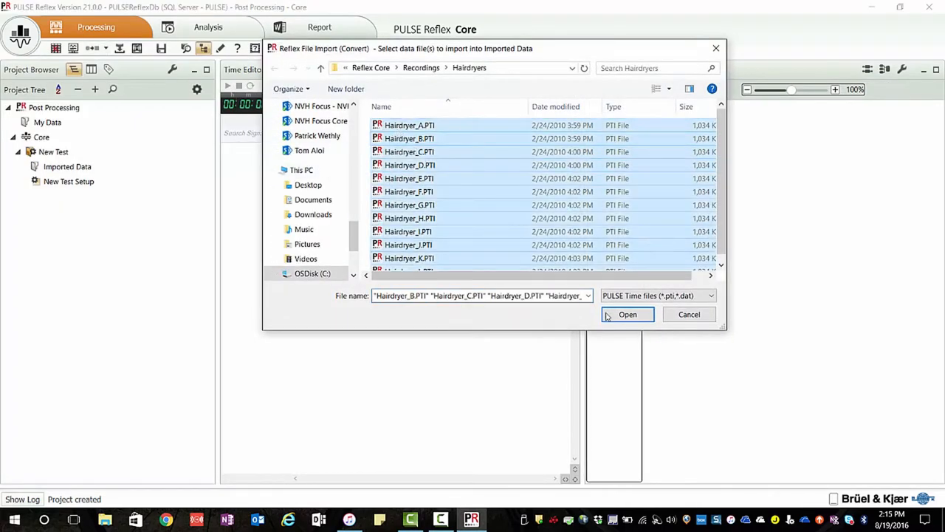
pyautogui.click(627, 314)
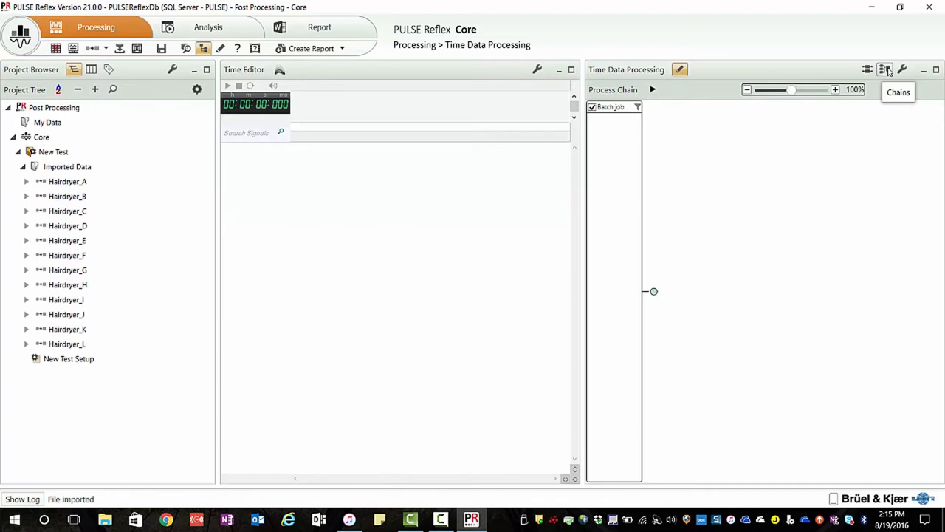
# Load the 'FFT, CPB, SQ and OA with RM' chain and feed Imported Data into its batch job
pyautogui.click(886, 69)
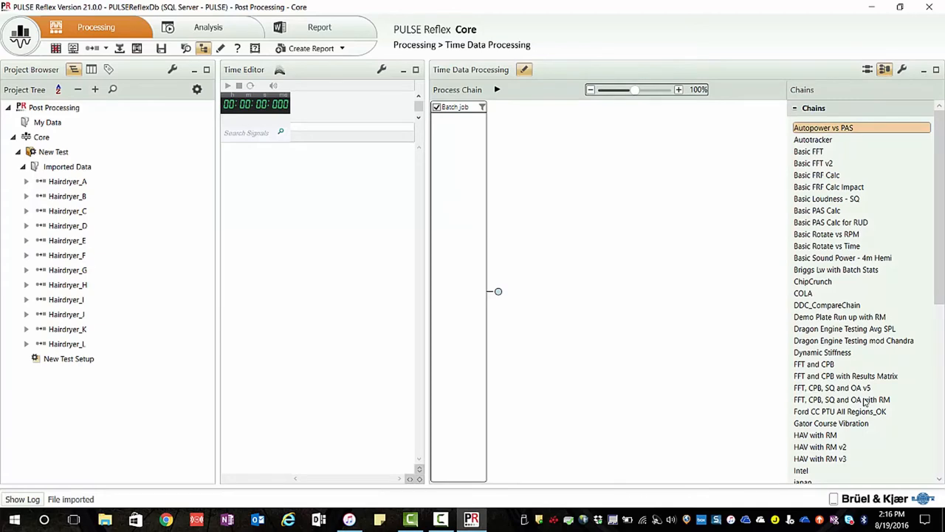
pyautogui.click(842, 399)
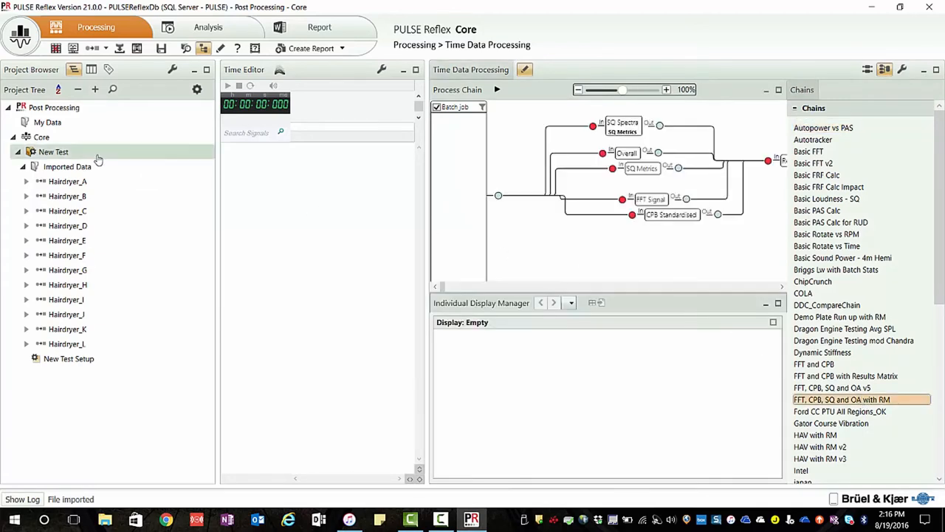
pyautogui.click(67, 166)
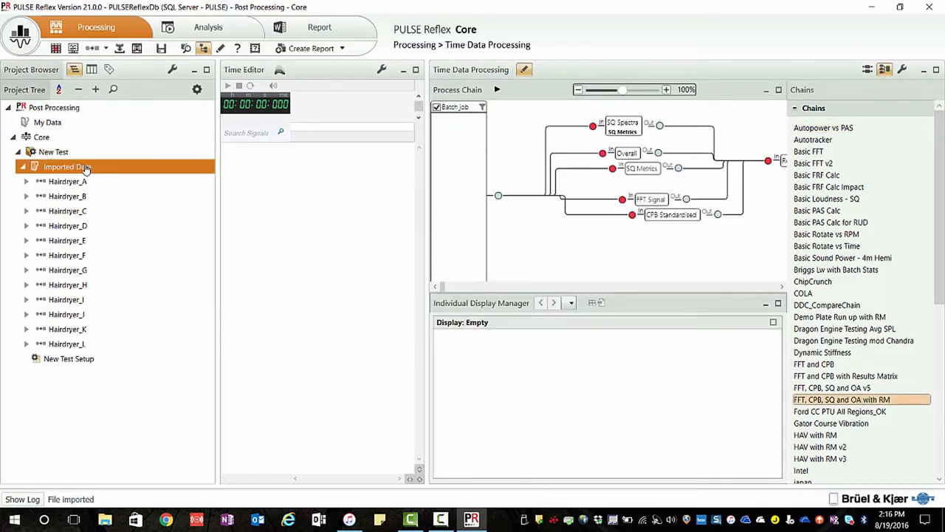
pyautogui.moveTo(67, 167); pyautogui.dragTo(473, 139)
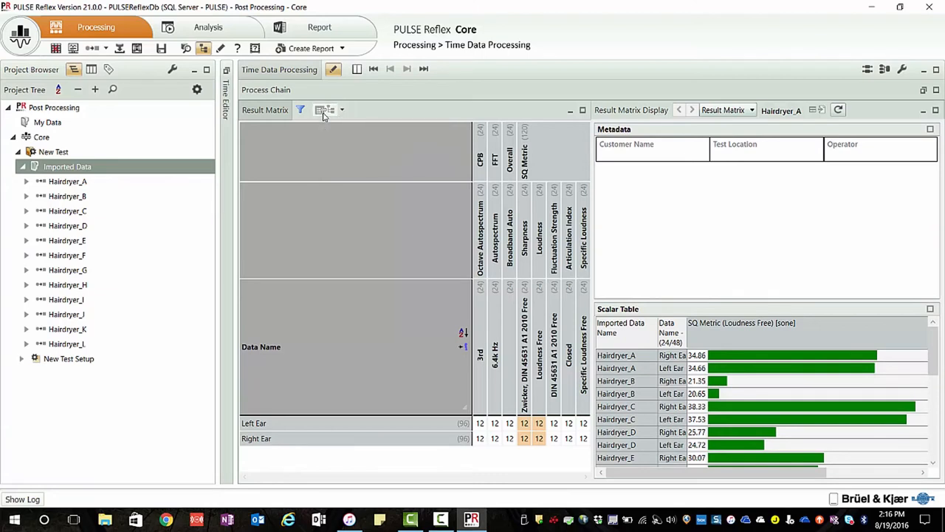
pyautogui.moveTo(231, 169)
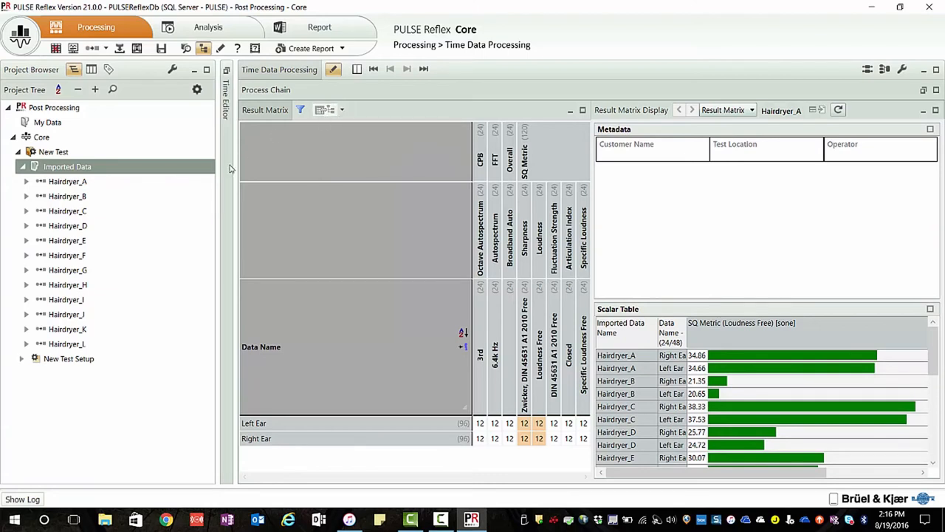
# Show Processed Data in the project table filtered to CPB Standardised description only
pyautogui.click(22, 358)
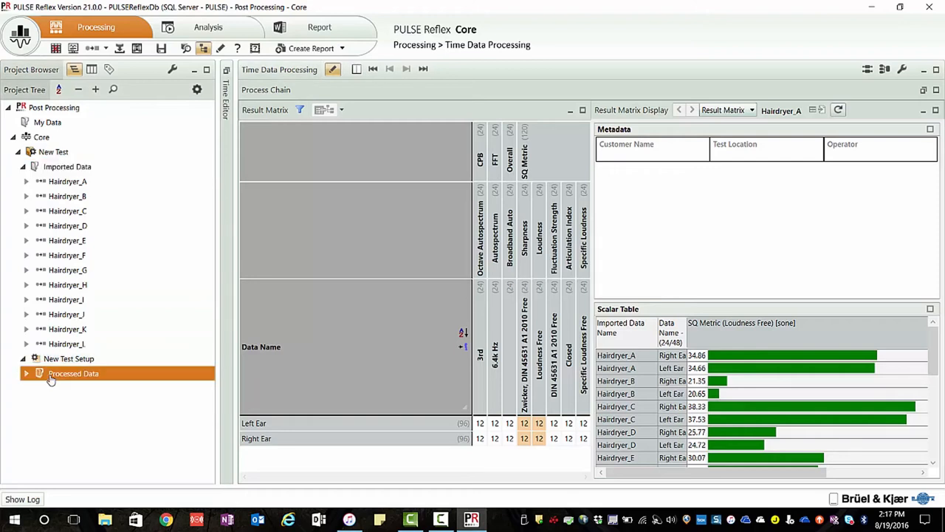
pyautogui.moveTo(92, 68)
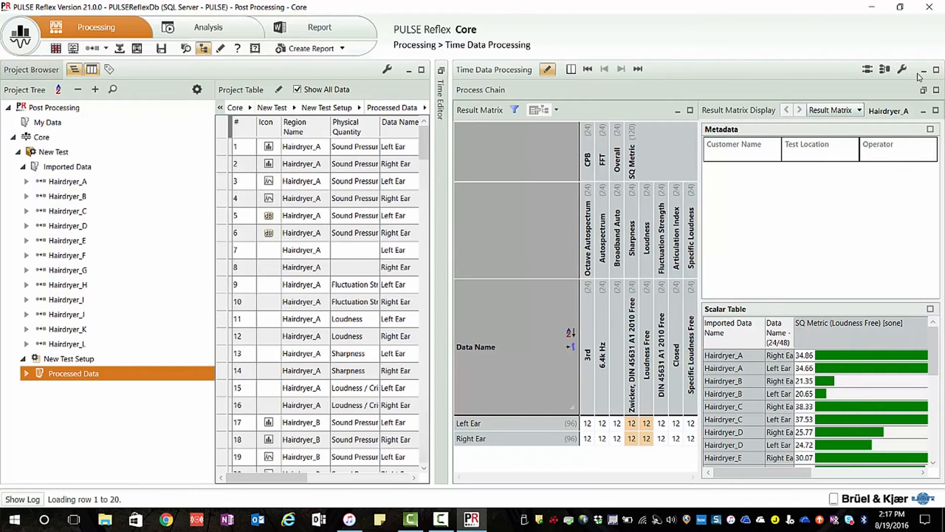
pyautogui.click(73, 373)
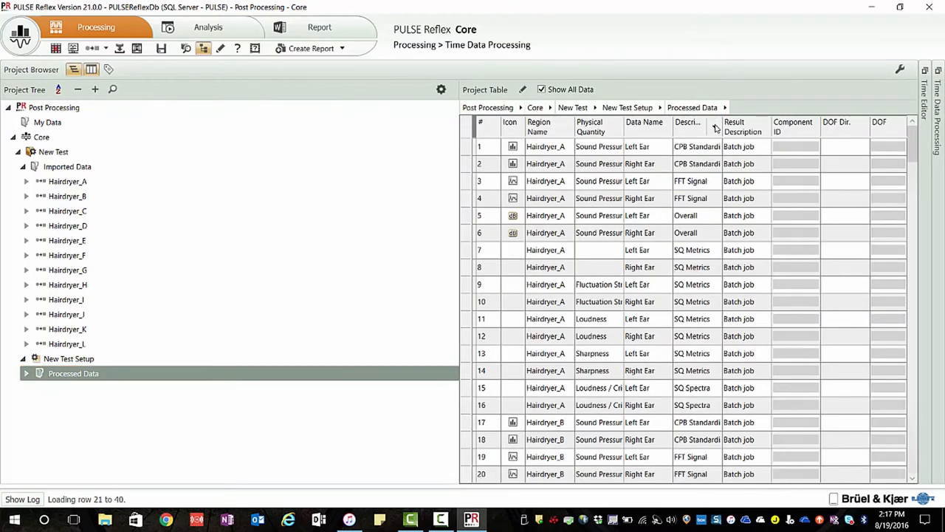
pyautogui.click(715, 125)
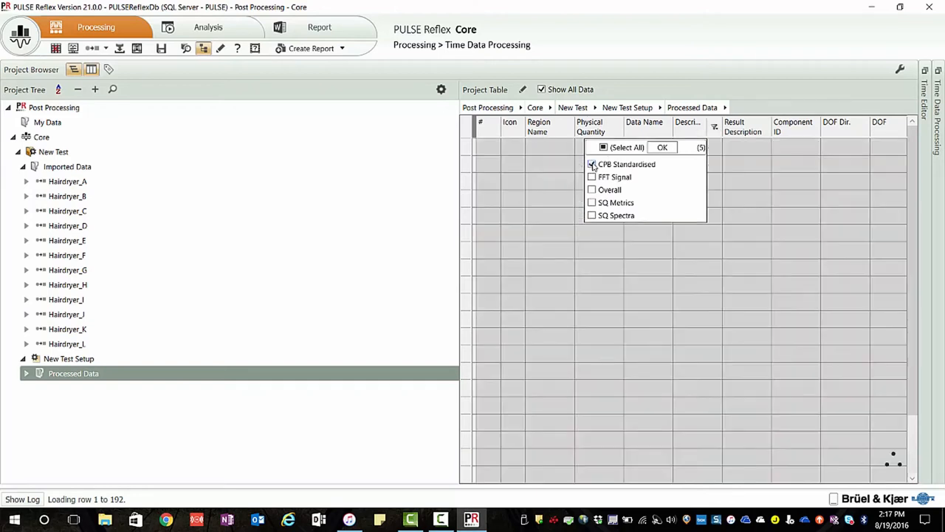
pyautogui.click(662, 147)
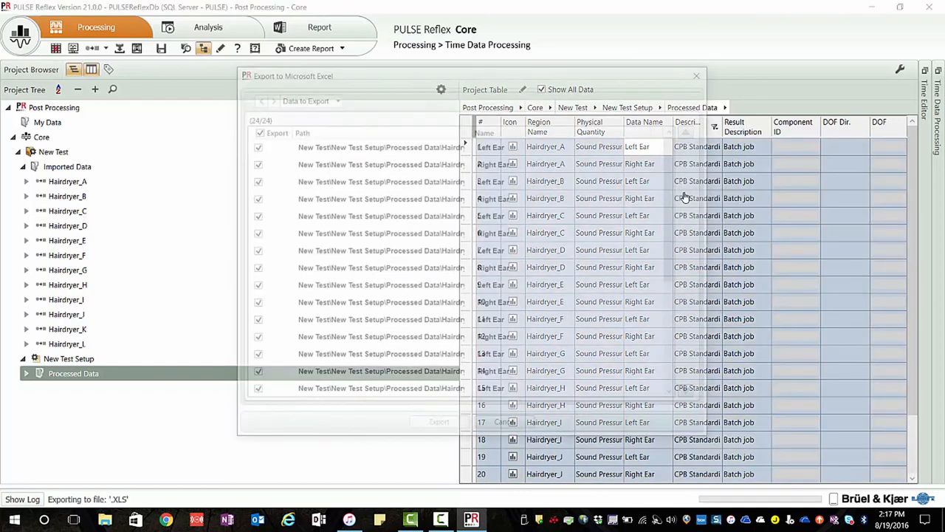
# Export the CPB results in dB to a new Excel workbook via the export wizard
pyautogui.click(268, 97)
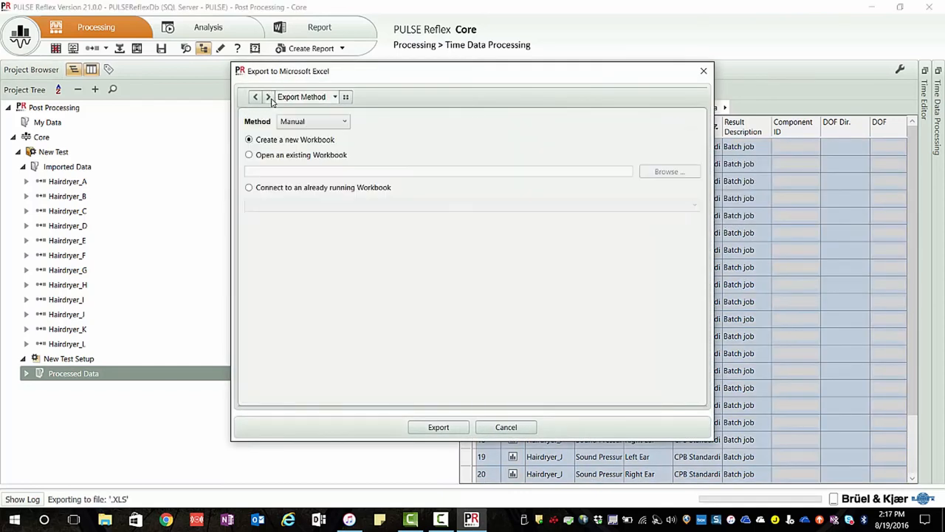
pyautogui.click(269, 96)
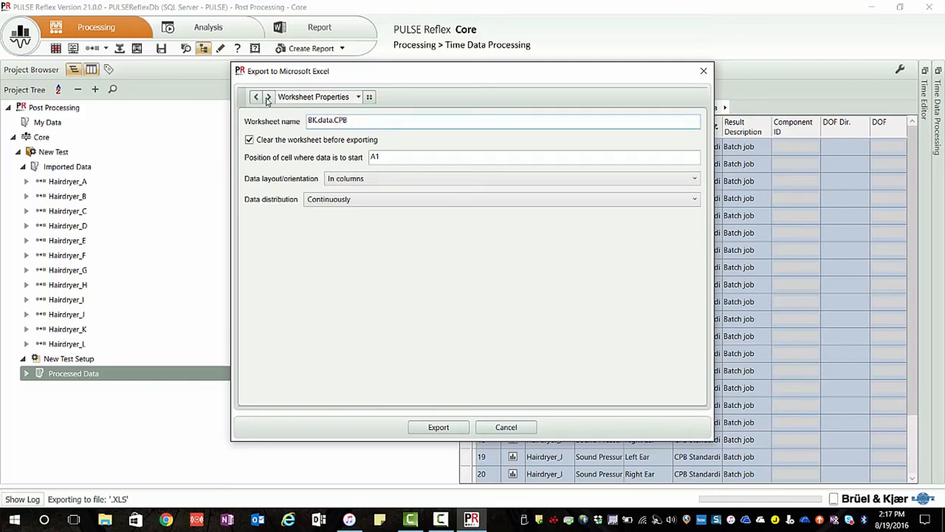
pyautogui.click(268, 96)
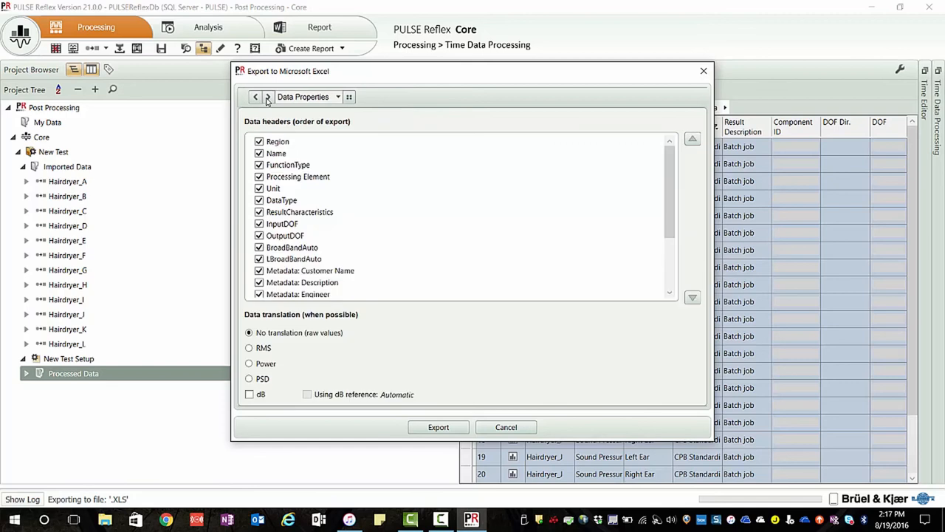
pyautogui.click(250, 393)
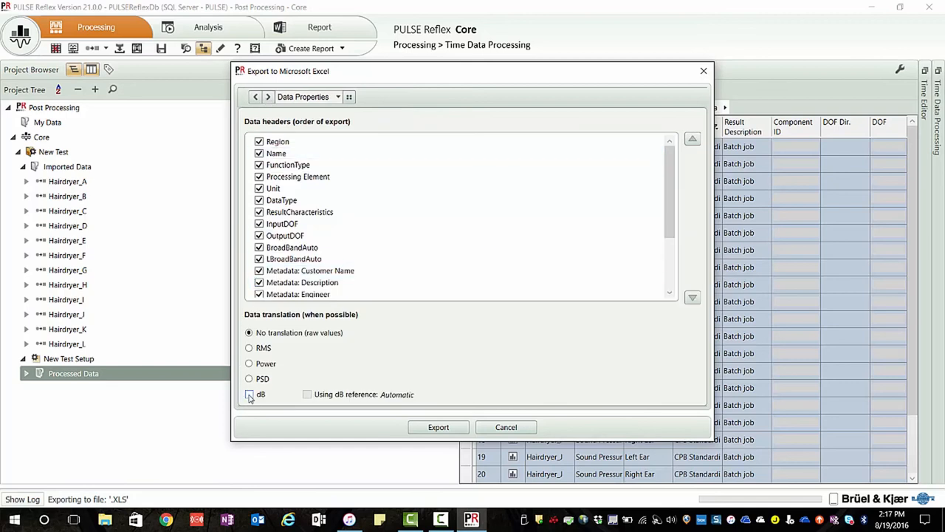
pyautogui.click(249, 394)
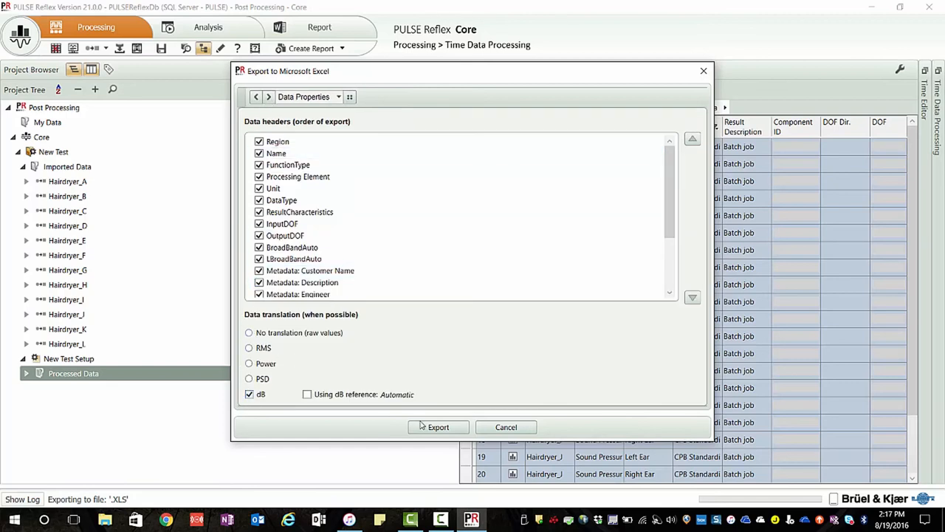
pyautogui.click(438, 427)
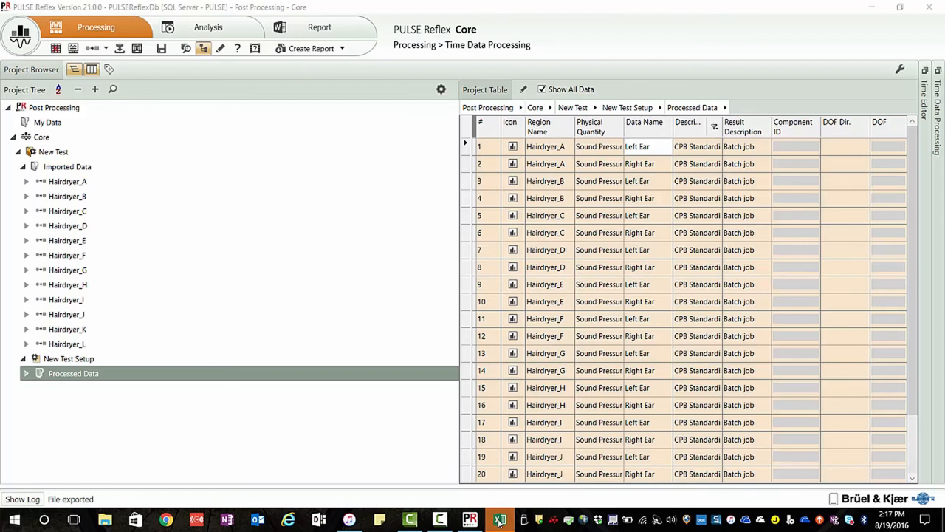
# Switch to Excel to view the exported BK.data.CPB sheet
pyautogui.click(500, 519)
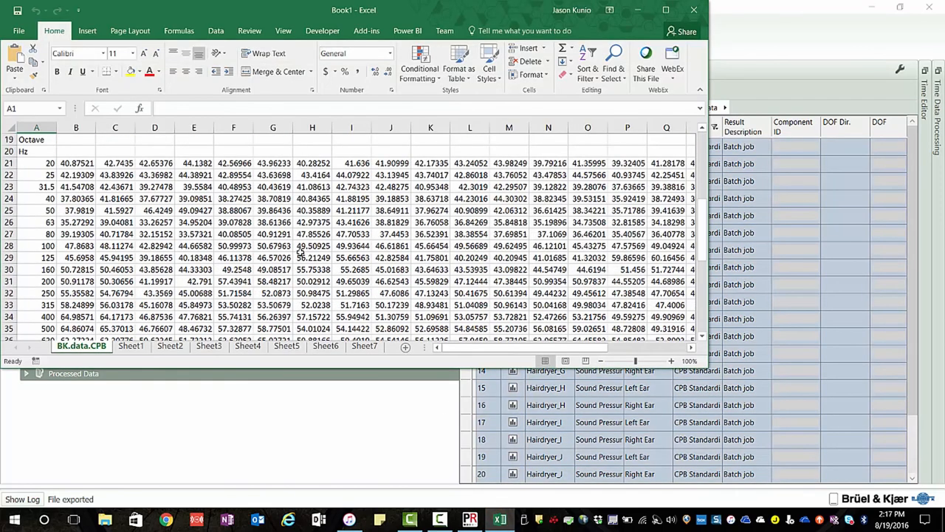